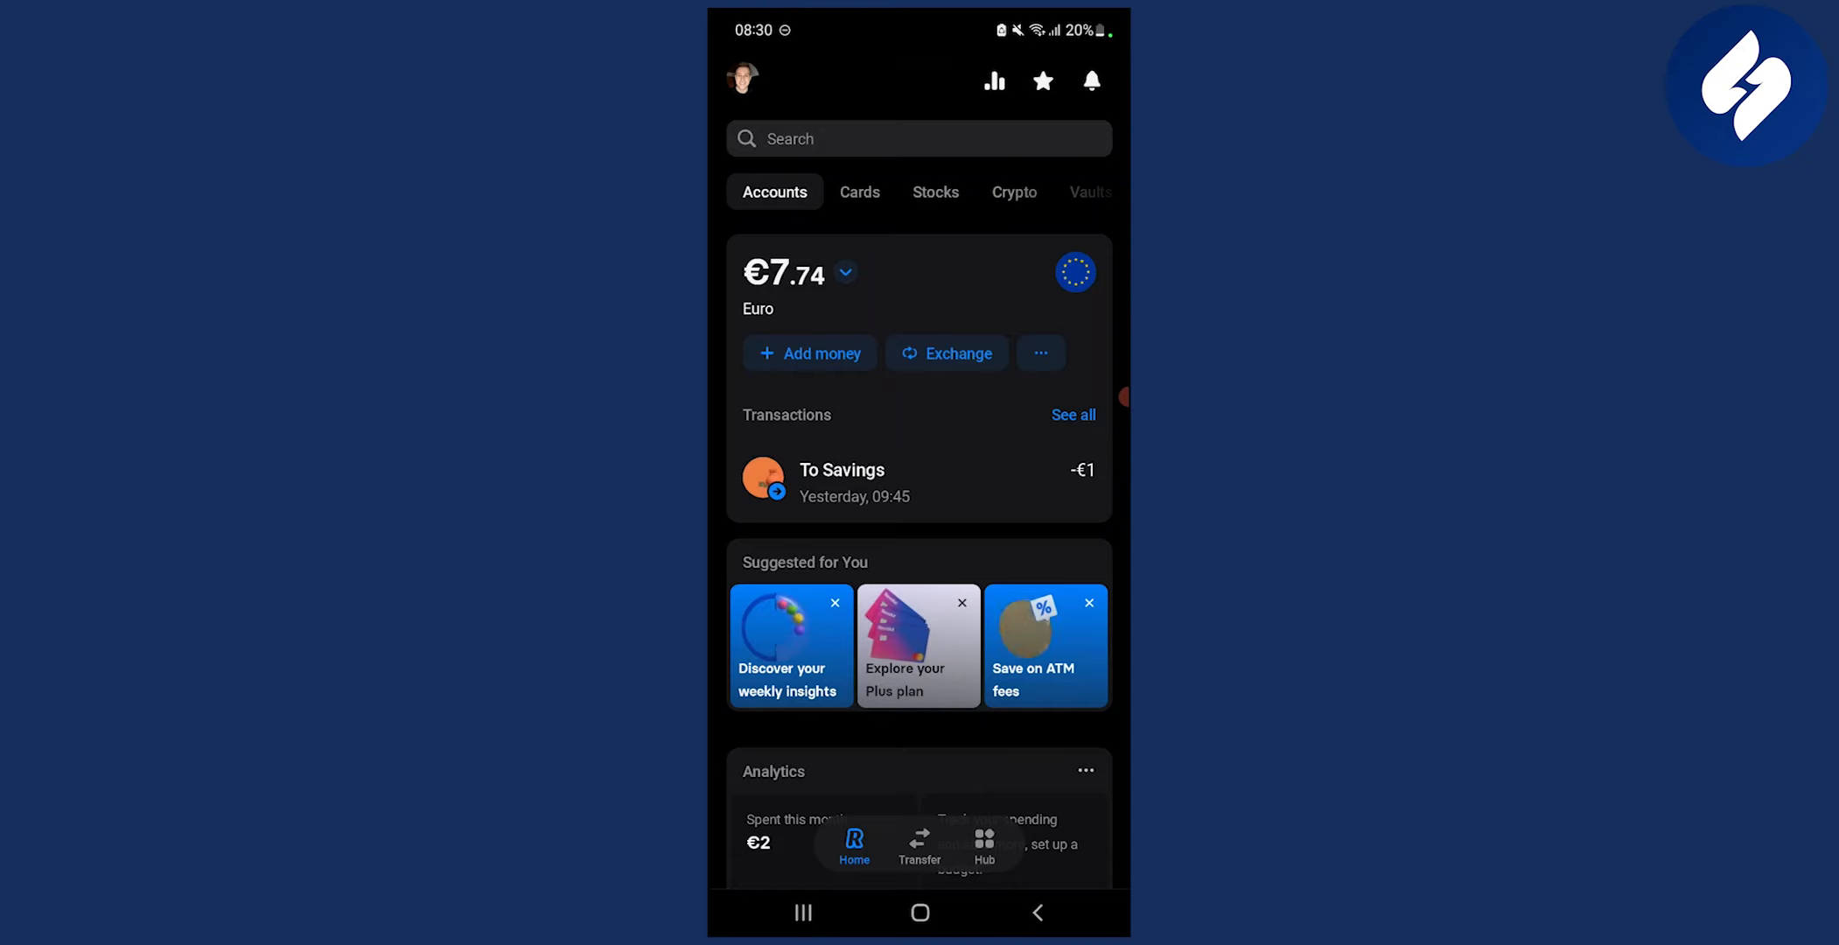
- Open the Transfer tab to view recent contacts and past payments
left_click(920, 845)
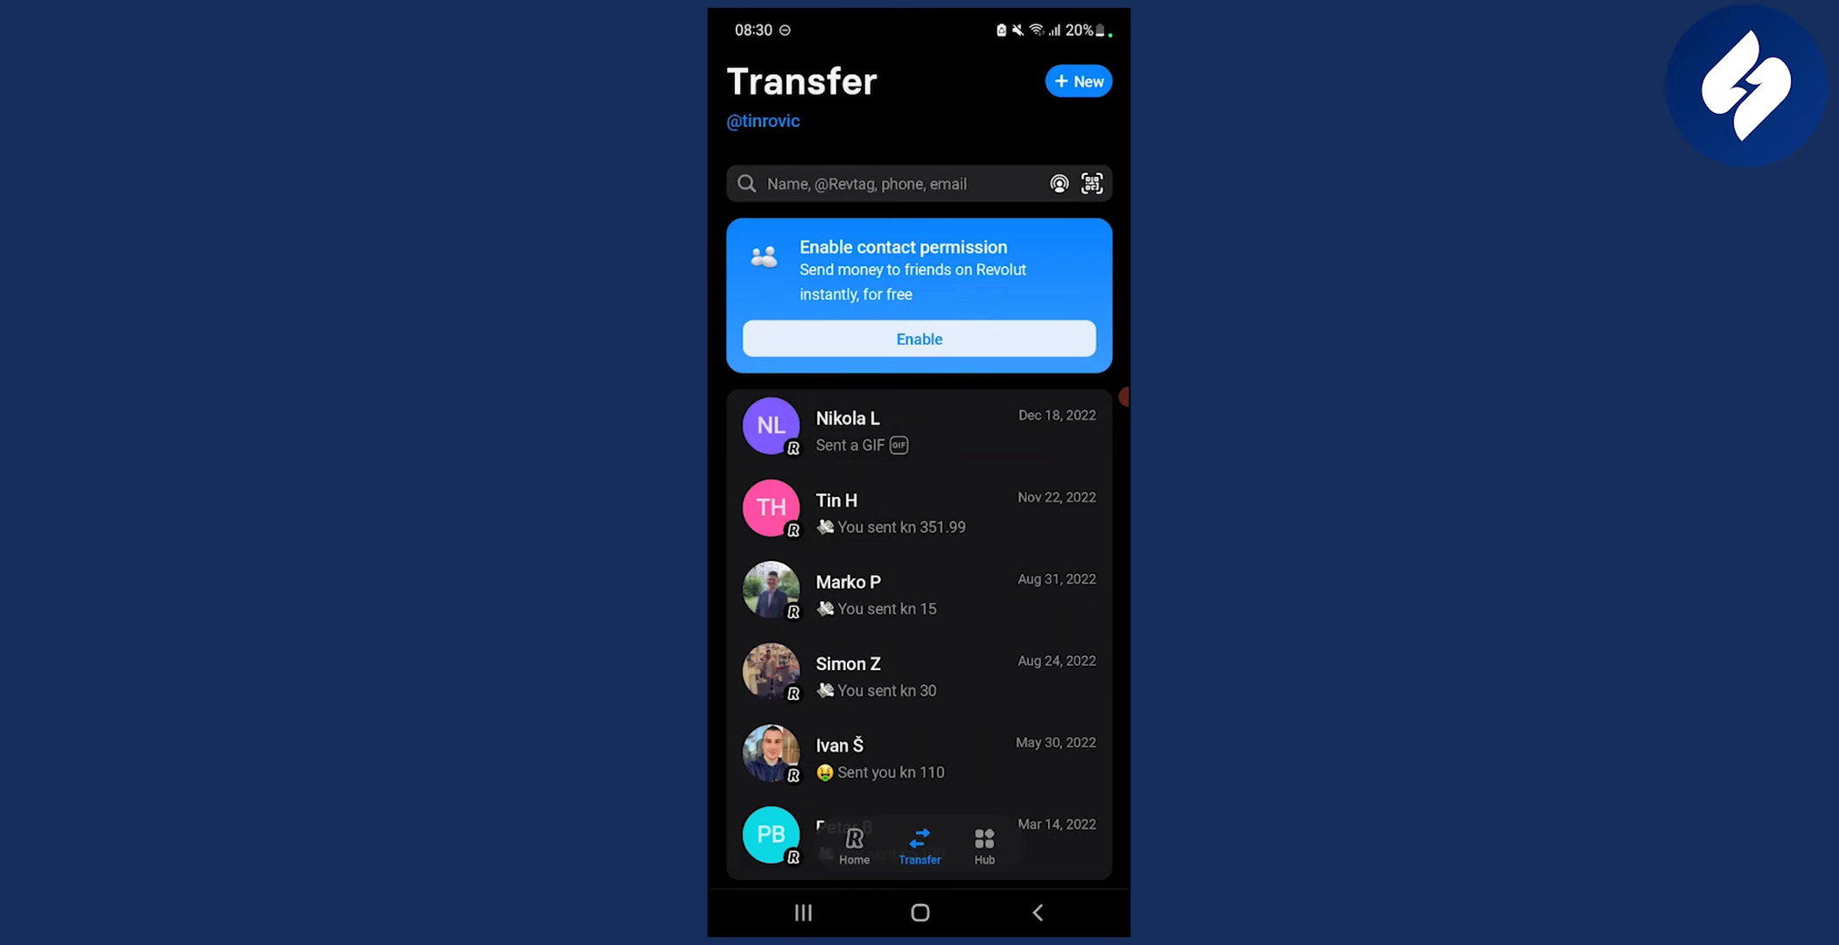
- Start a new transfer and scroll through the bank, card, group and contact recipient options
left_click(1077, 80)
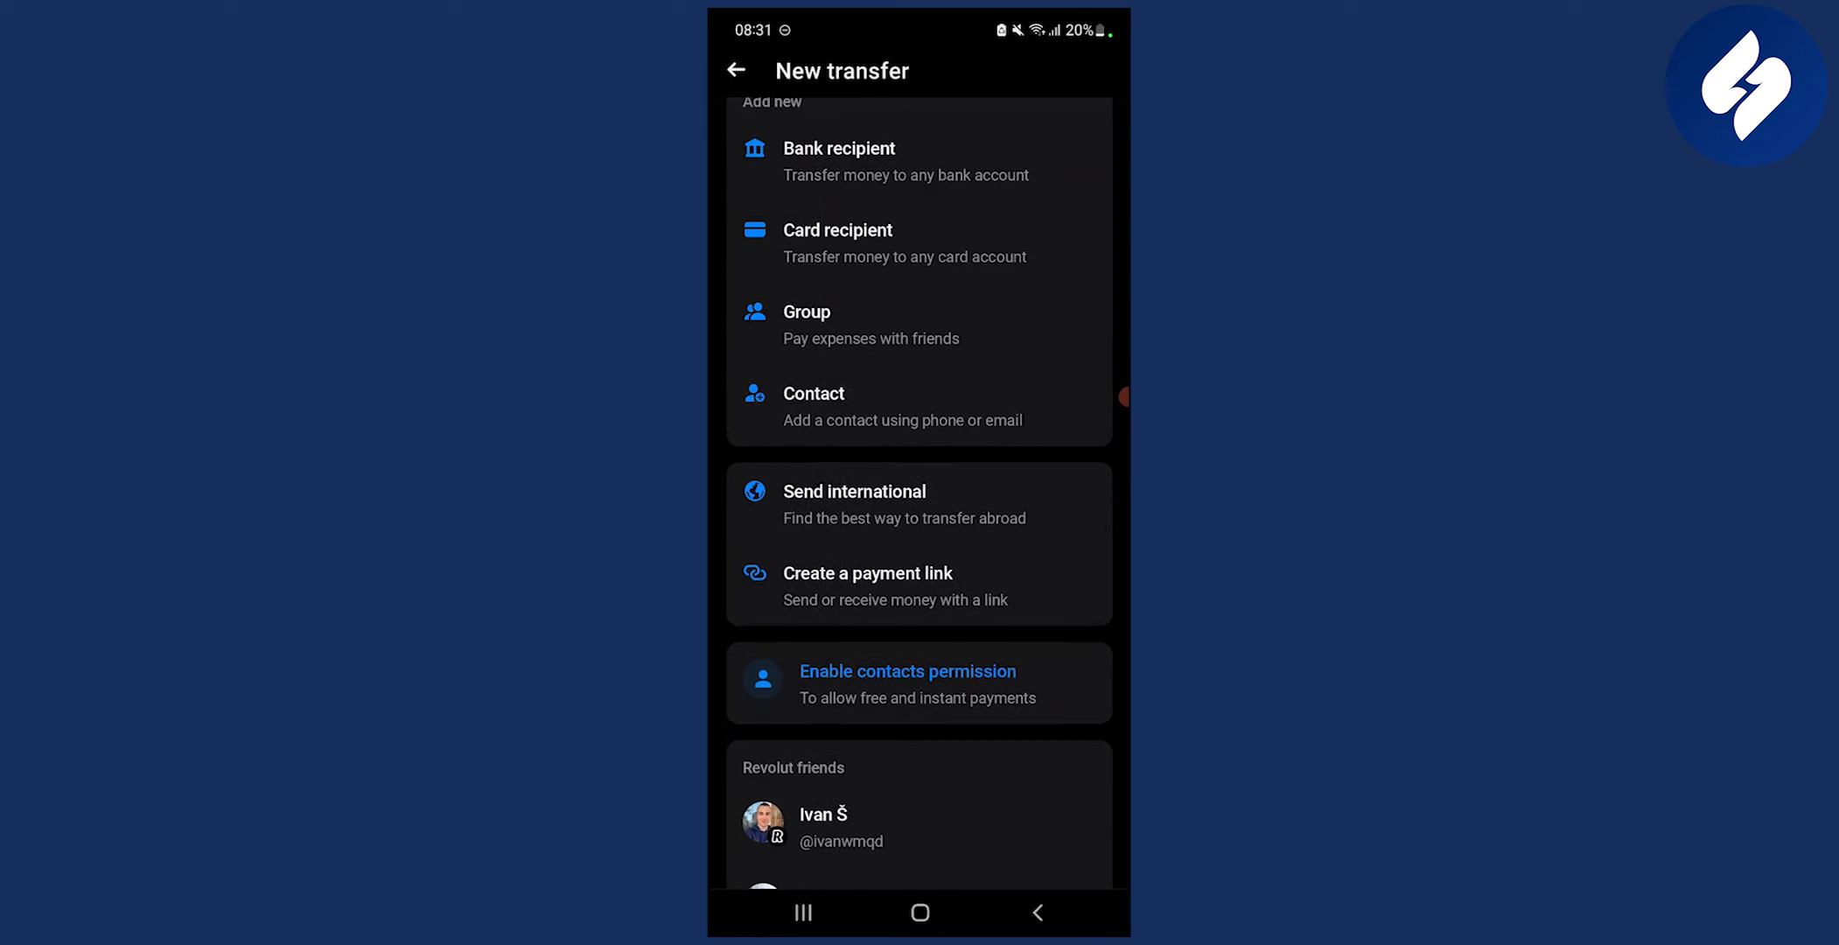
scroll("down", 3)
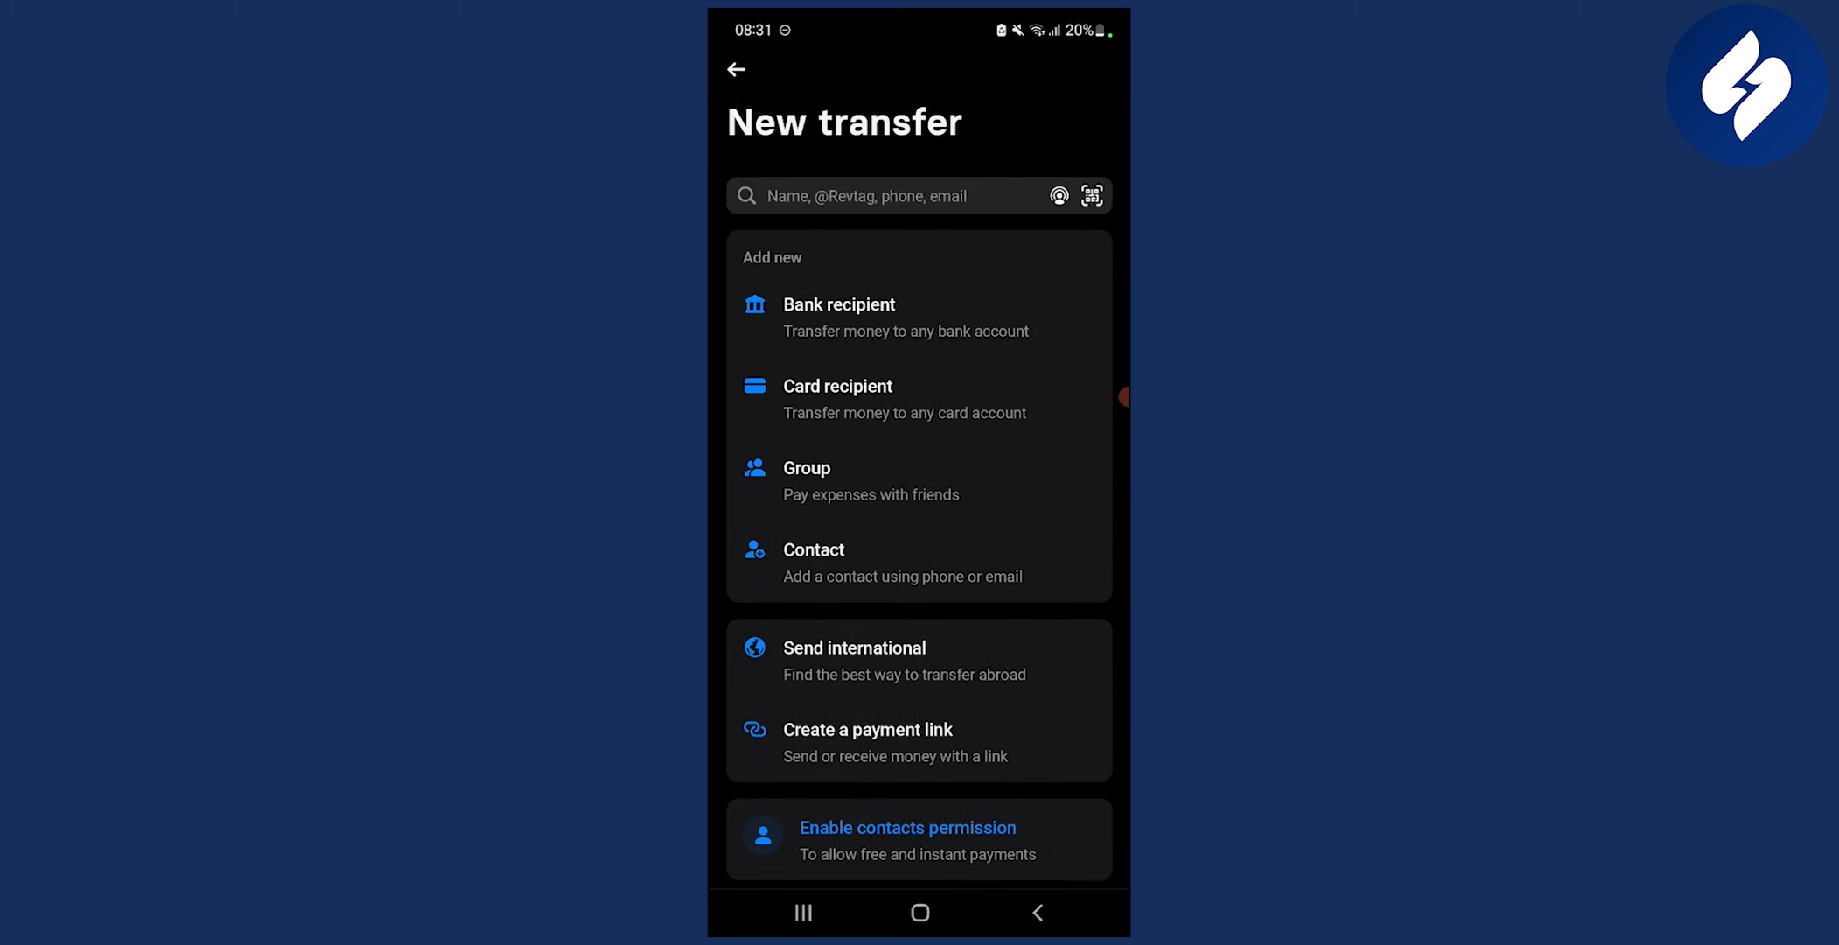